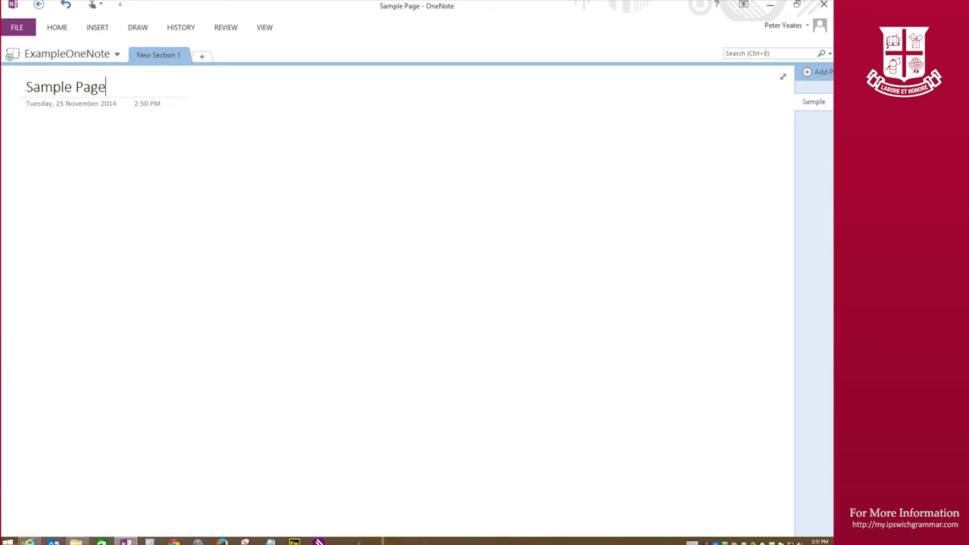
# Step: Show the backstage Info overview of all open notebooks via FILE
pyautogui.click(17, 28)
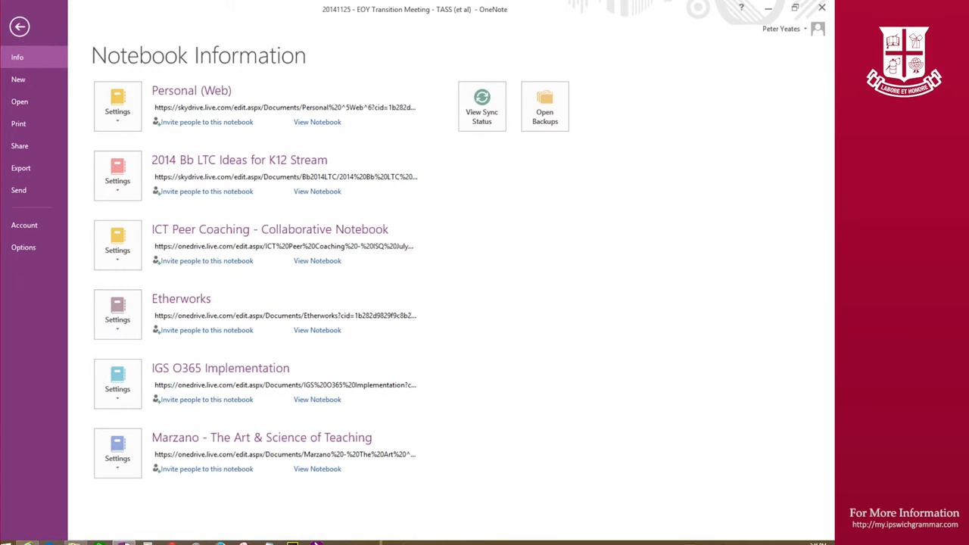
# Step: Start a new notebook stored on OneDrive – Ipswich Grammar School
pyautogui.click(18, 79)
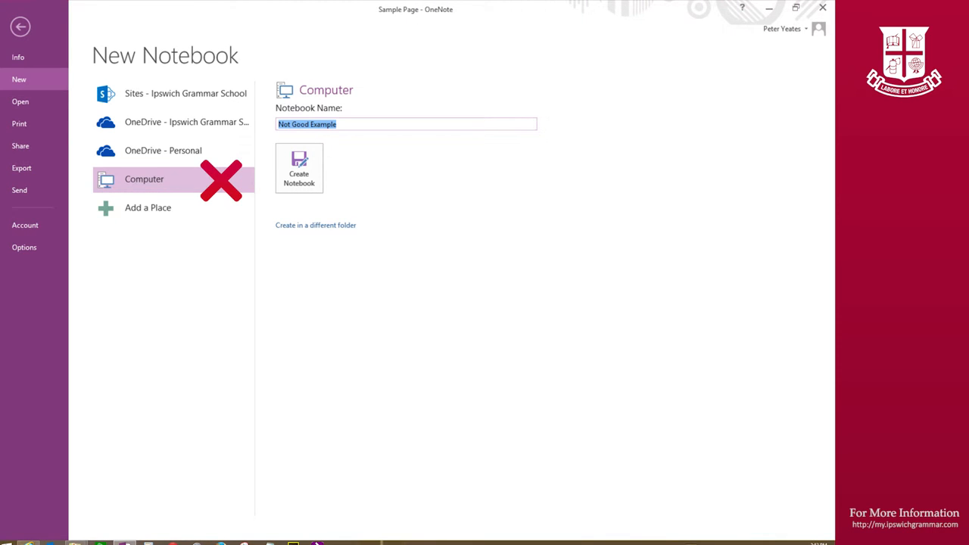
pyautogui.click(186, 121)
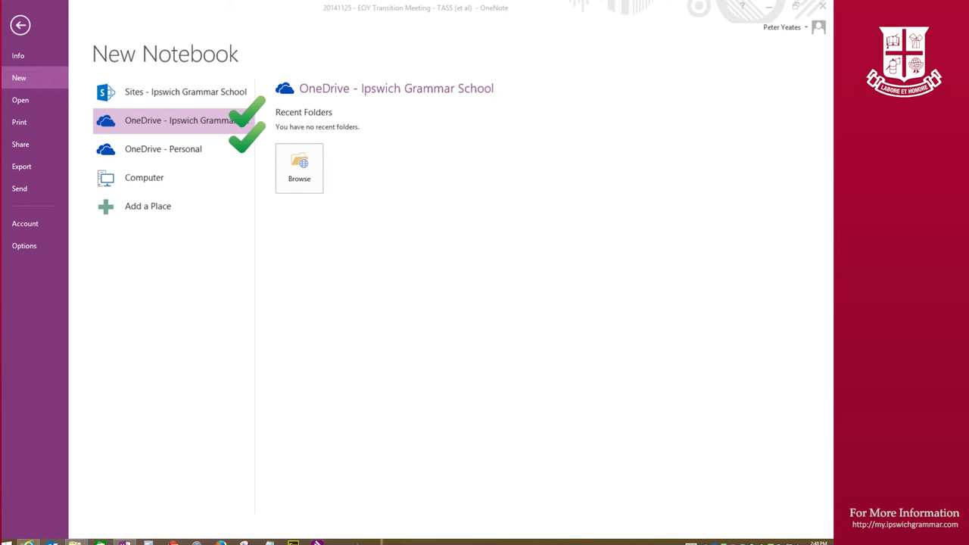
# Step: Create the ExampleOneNote notebook in the school OneDrive Documents folder
pyautogui.click(299, 167)
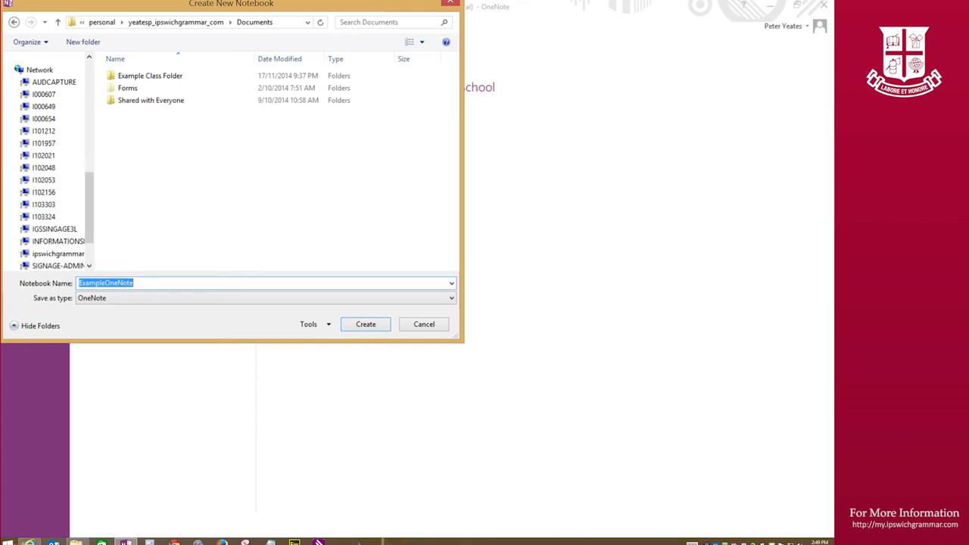
pyautogui.click(365, 324)
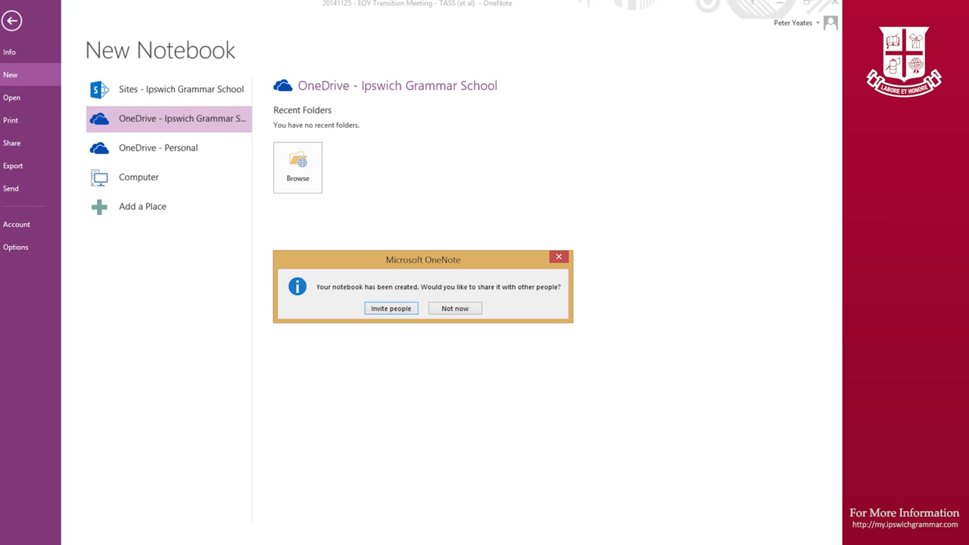